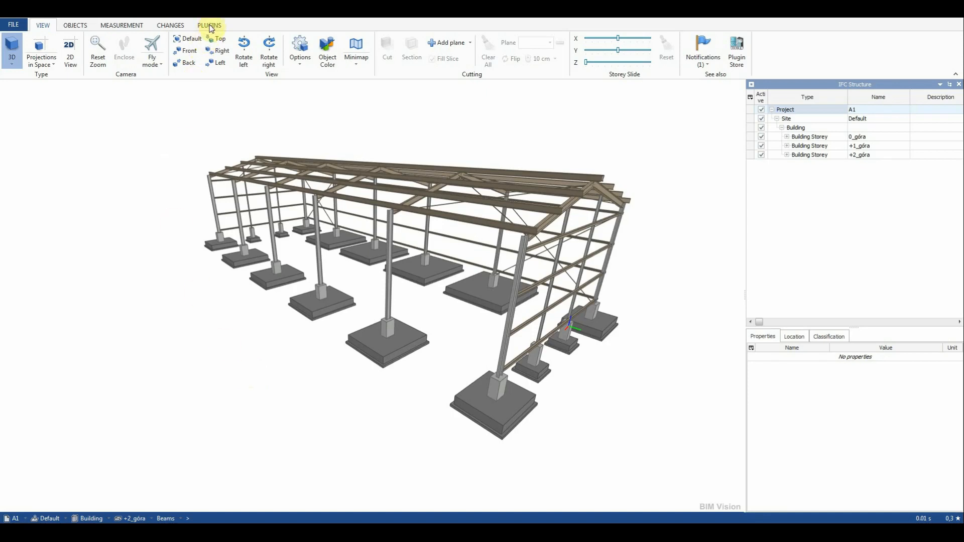
- Bring up the Group objects window from the plugin tools
left_click(209, 25)
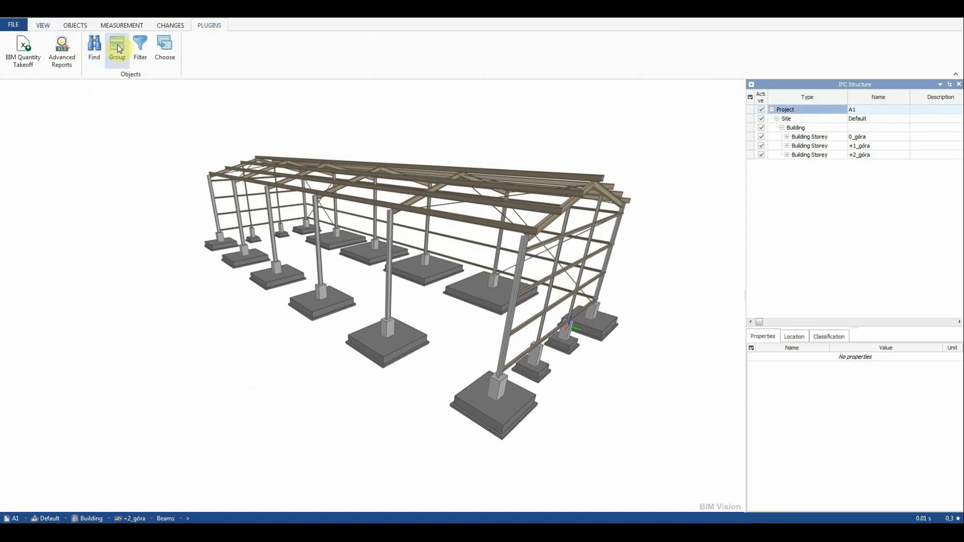
left_click(116, 50)
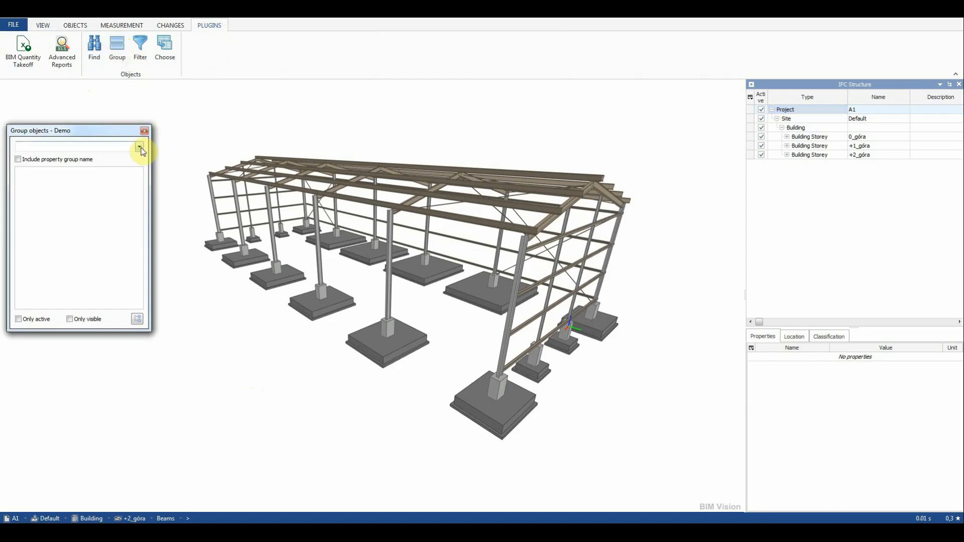
- Group by Materiał konstrukcyjny and select the Metal Stal 345 MPa and Stal konstrukcyjna S235 groups
left_click(140, 147)
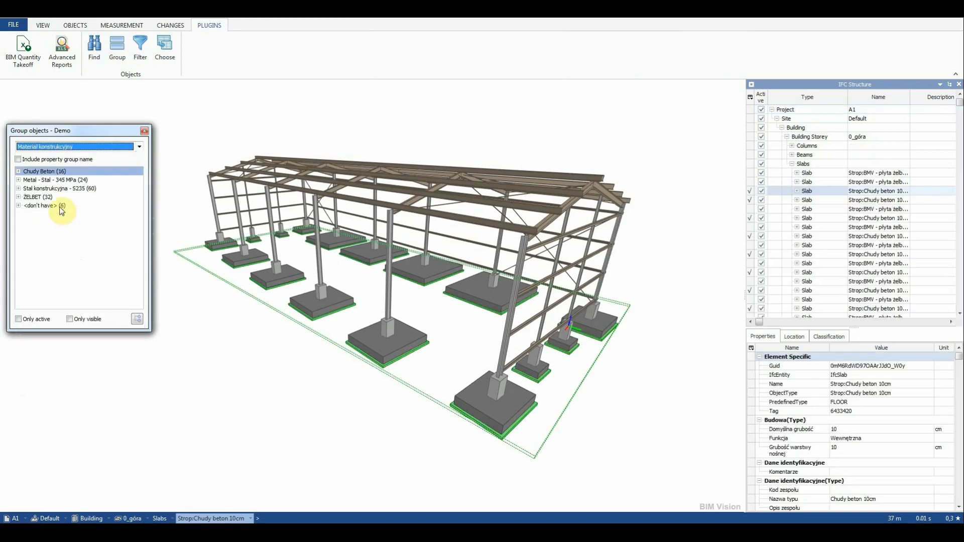
left_click(56, 180)
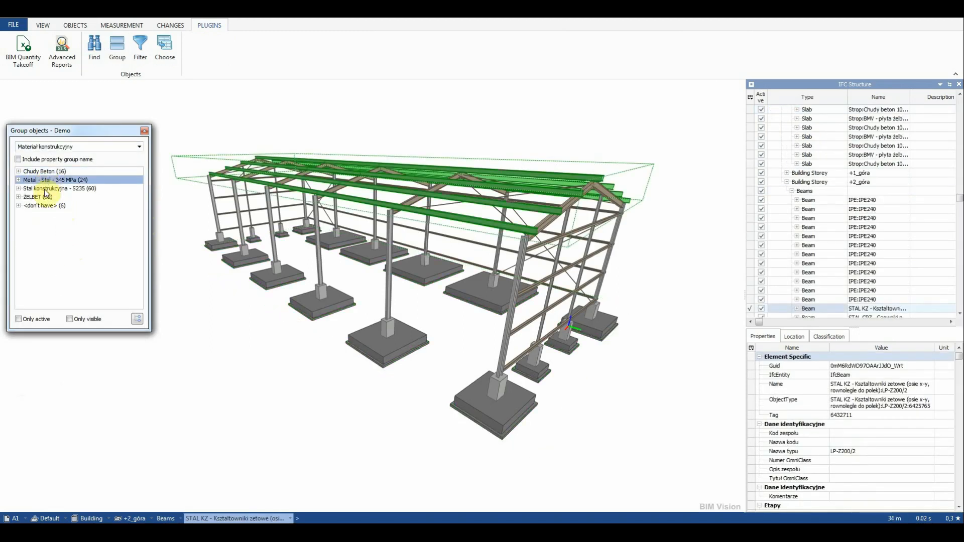
left_click(55, 188)
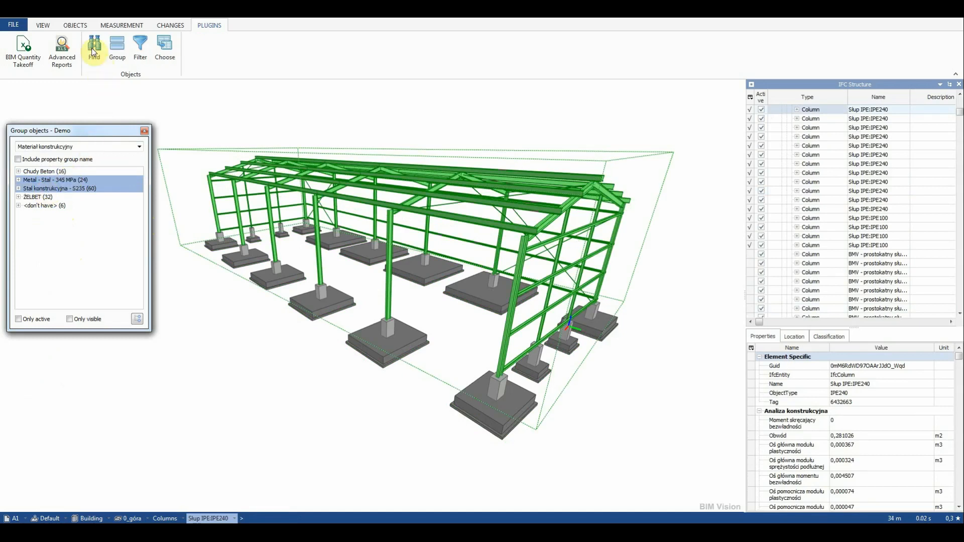
- Hide every object that is not selected, leaving only the steel elements visible
left_click(74, 25)
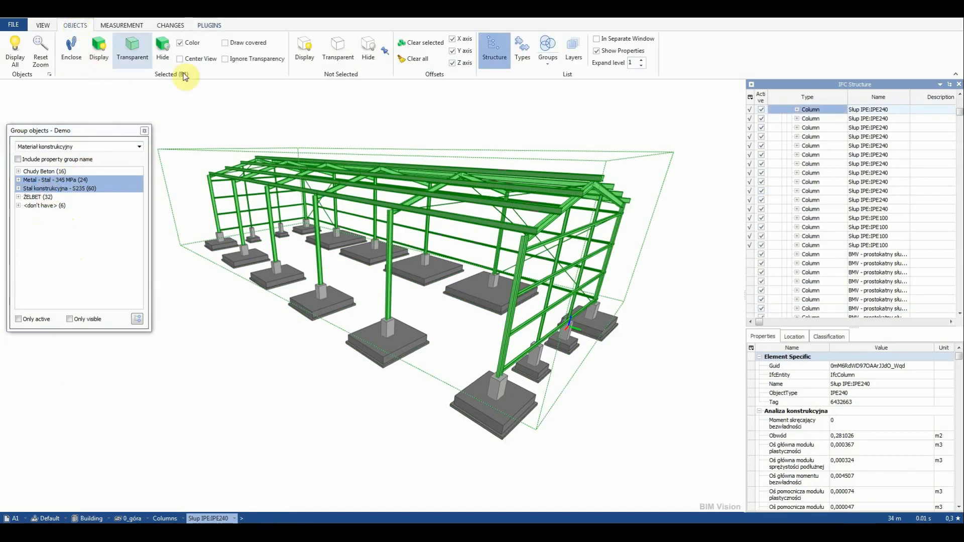
left_click(367, 48)
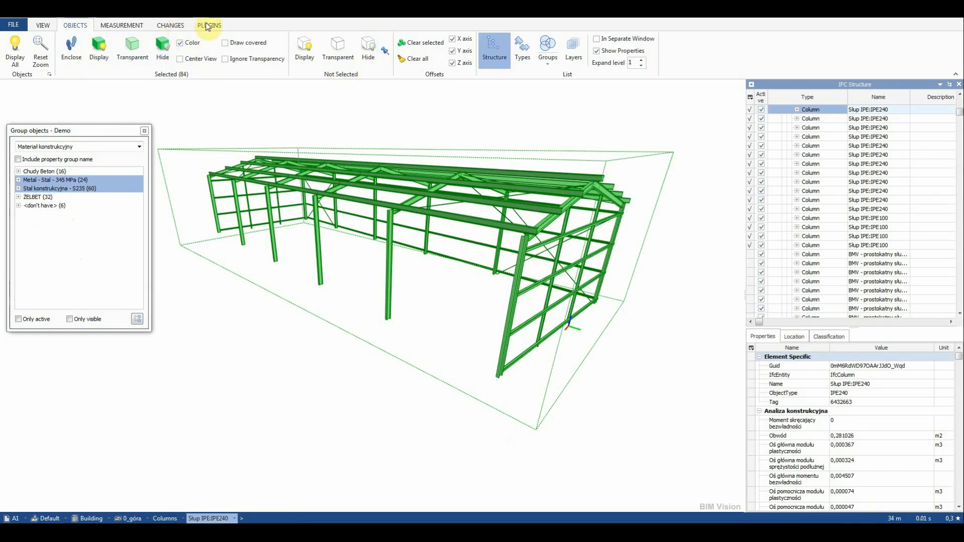
left_click(209, 24)
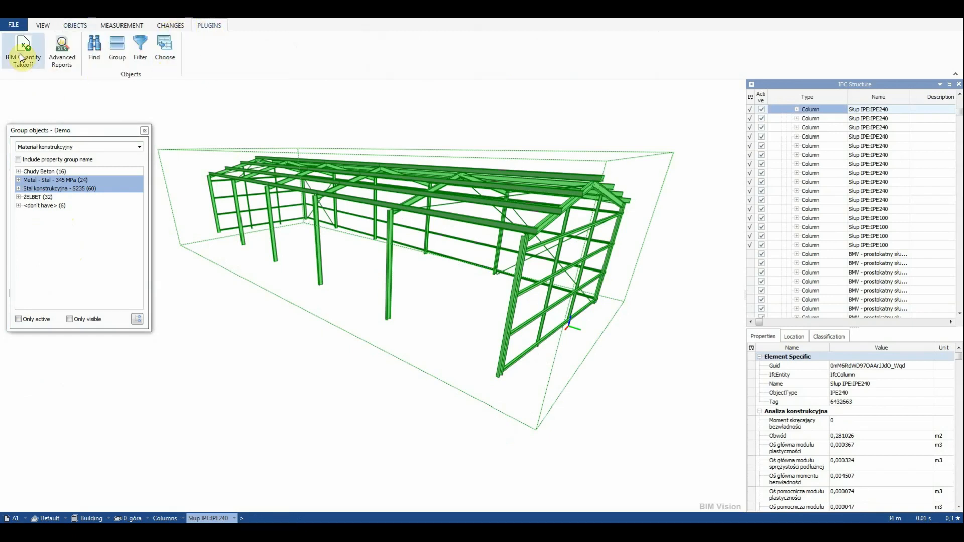
- Start a BIM Quantity Takeoff with all six element types selected and properties in separate columns
left_click(23, 51)
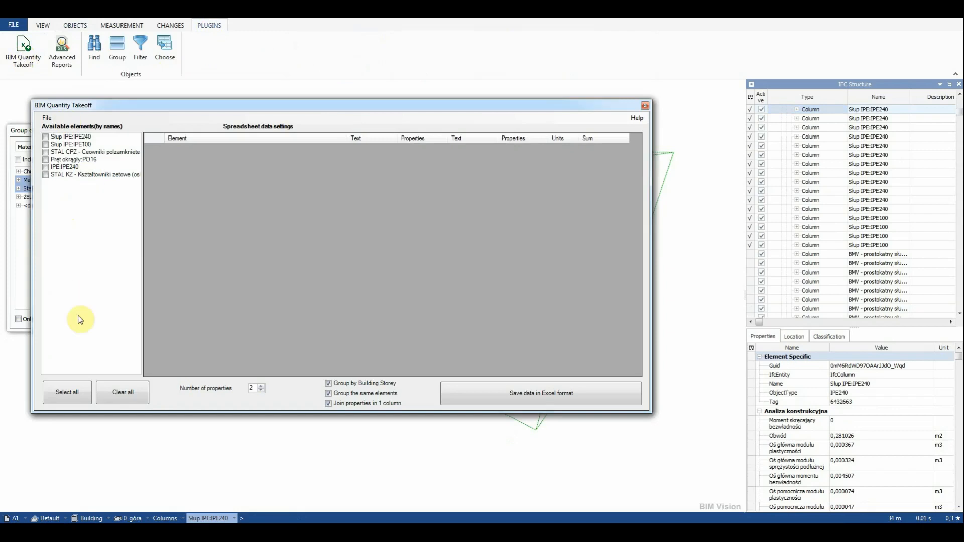
left_click(67, 393)
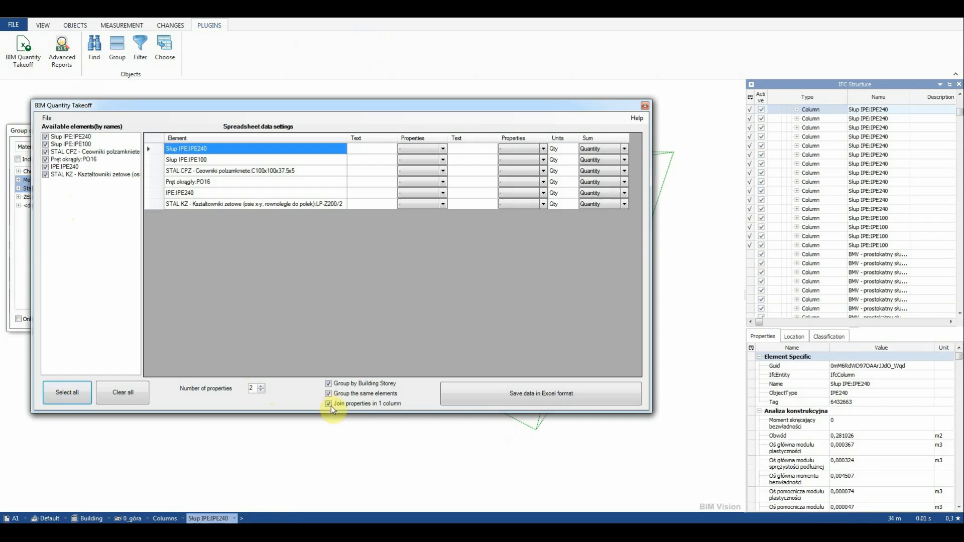
left_click(328, 403)
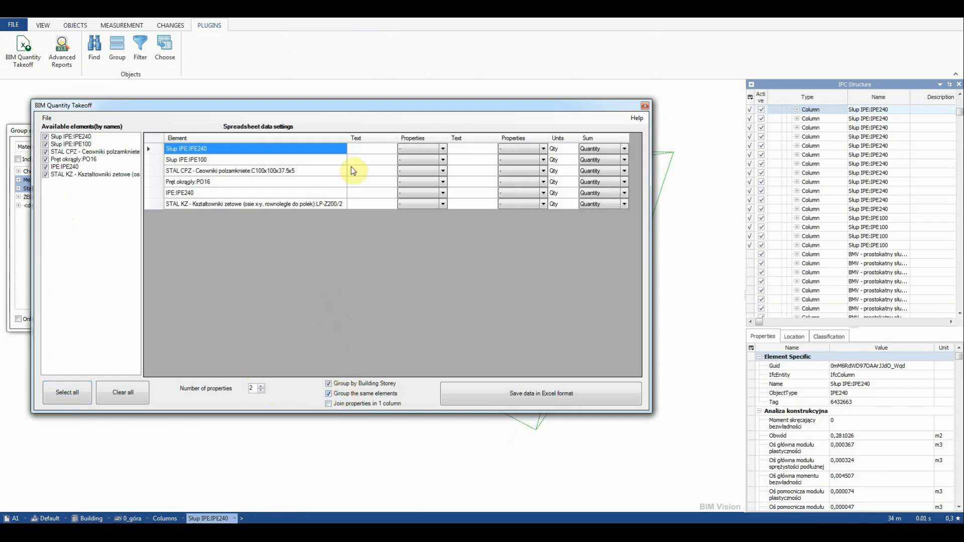
left_click(365, 148)
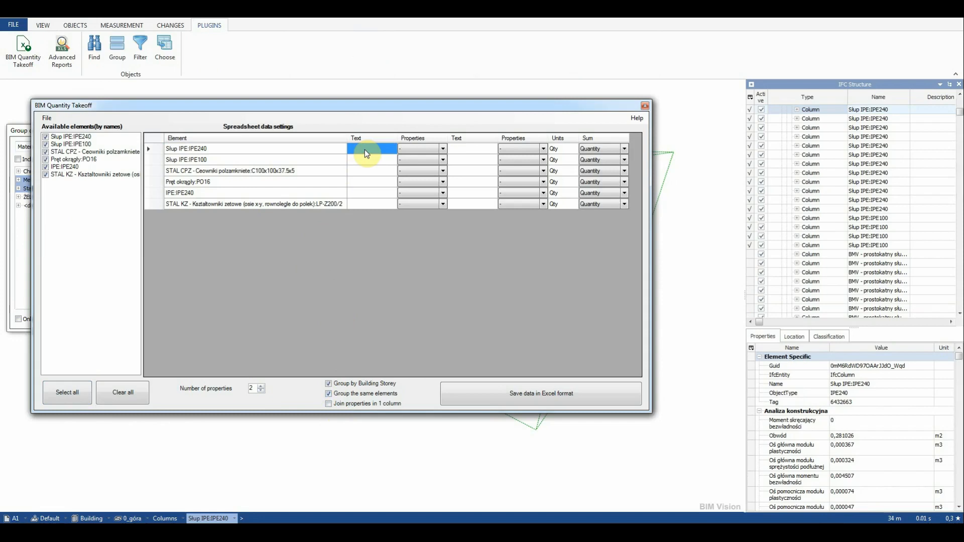
- Label the first column MATERIAŁ and assign it the Materiał konstrukcyjny property
type("MATERIAŁ -")
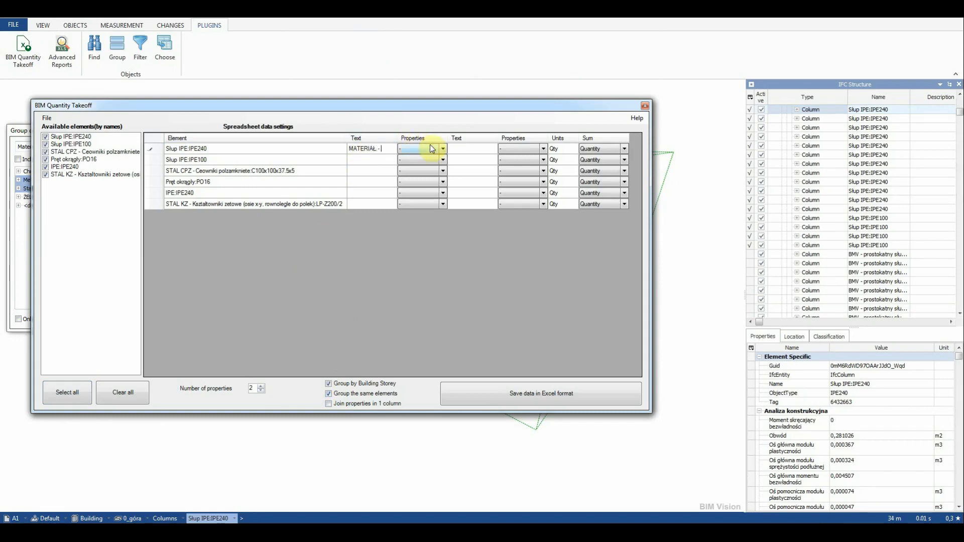
left_click(442, 148)
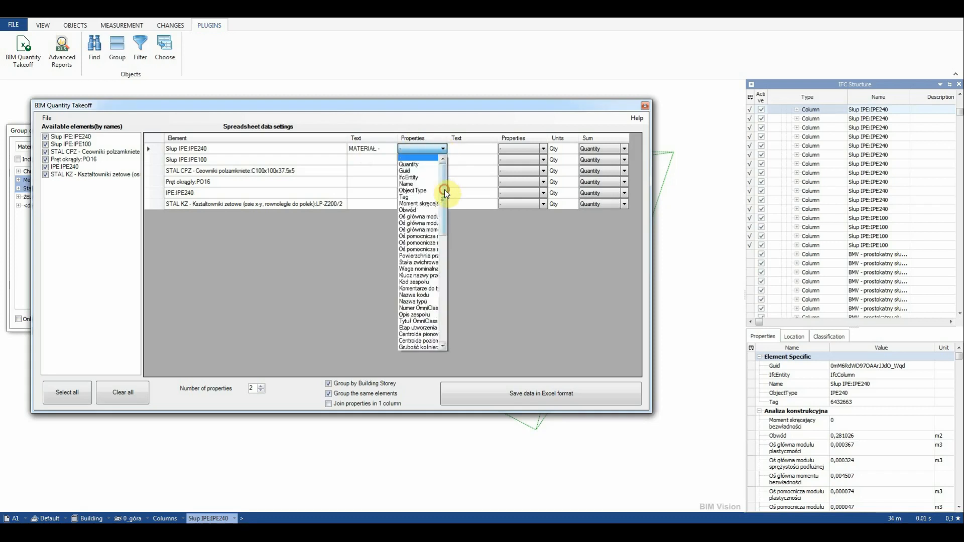
scroll("down", 3)
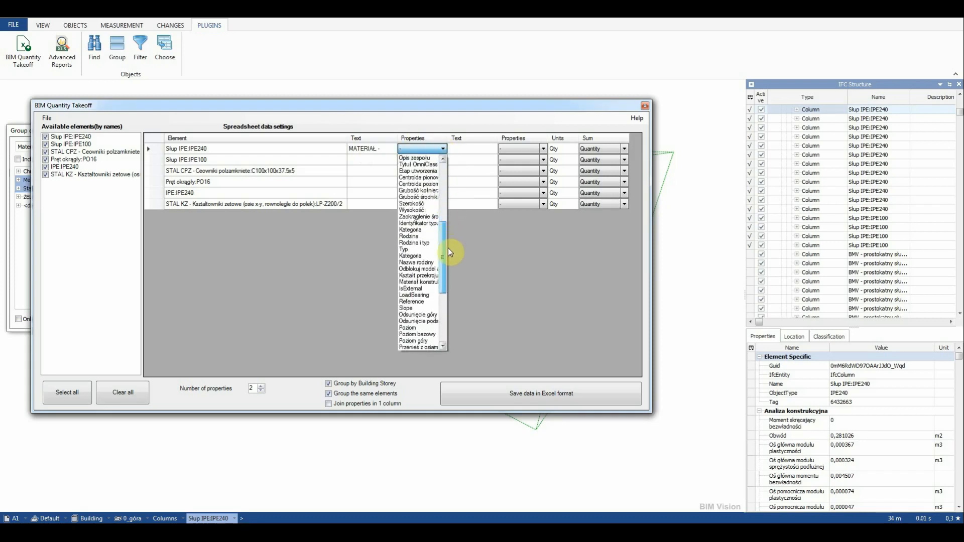
scroll("down", 3)
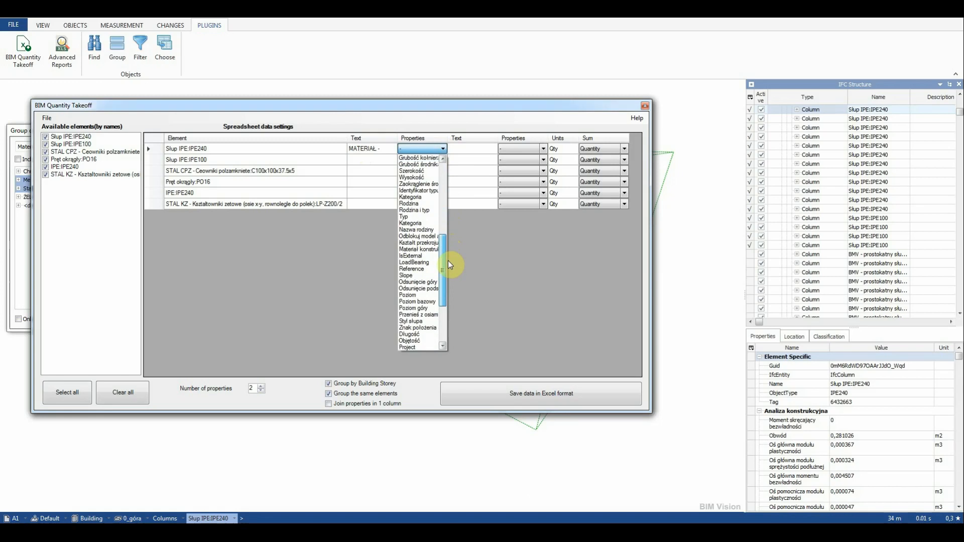
left_click(416, 248)
type("DŁUGOŚĆ")
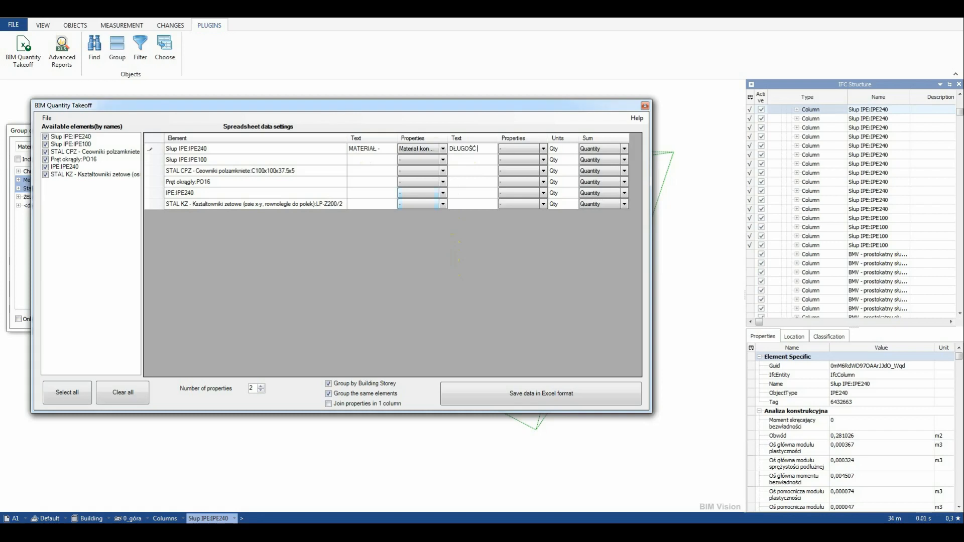
- Label the second column DŁUGOŚĆ [cm] with the Długość property and copy the row settings to all rows
type("[cm] -")
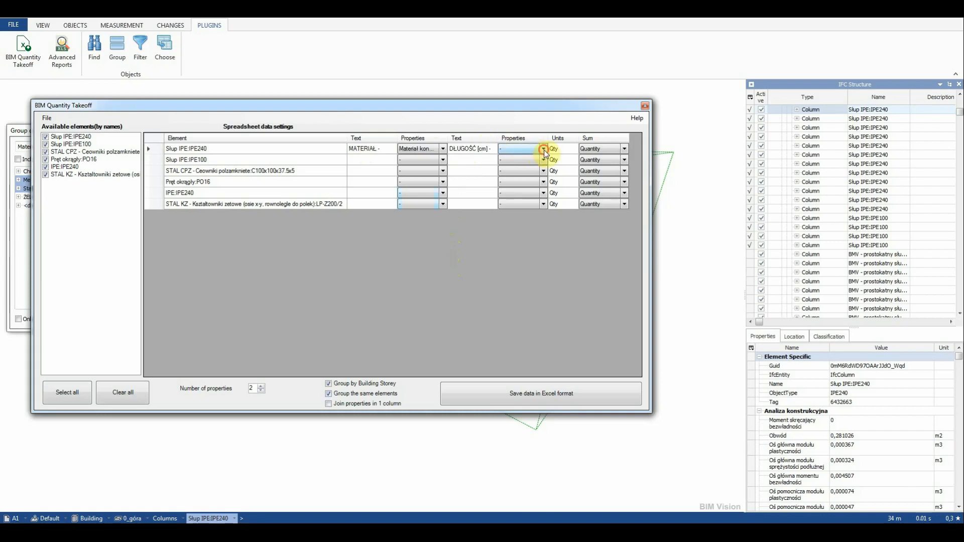
left_click(541, 148)
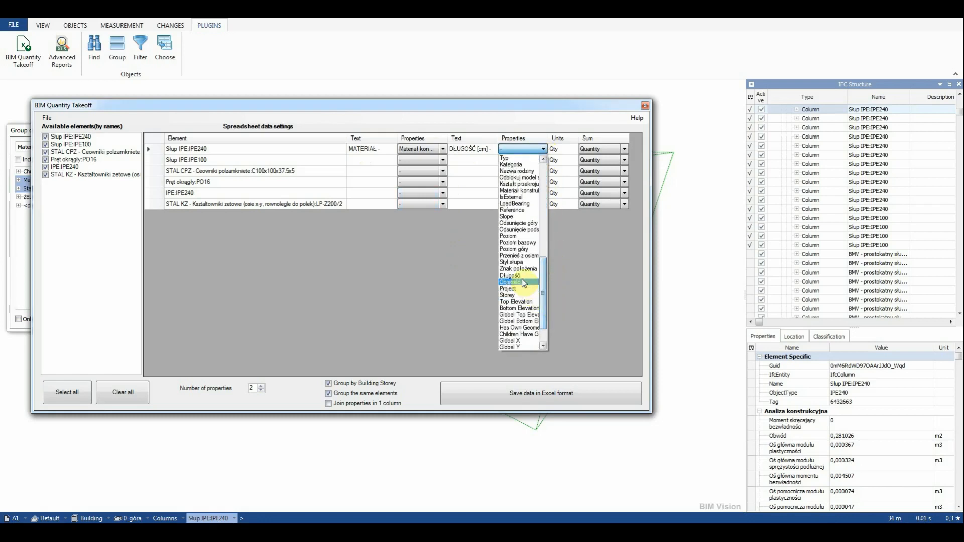
left_click(508, 281)
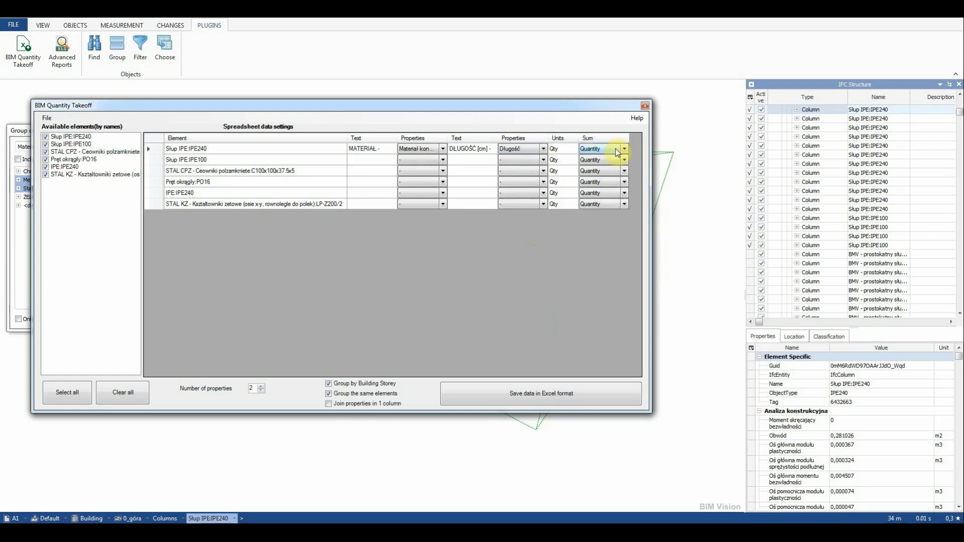
left_click(624, 149)
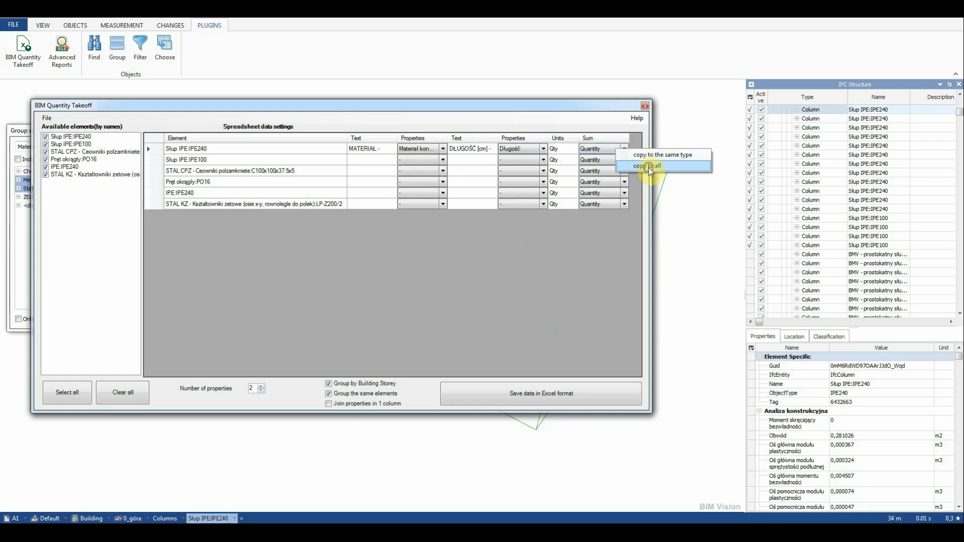
left_click(644, 166)
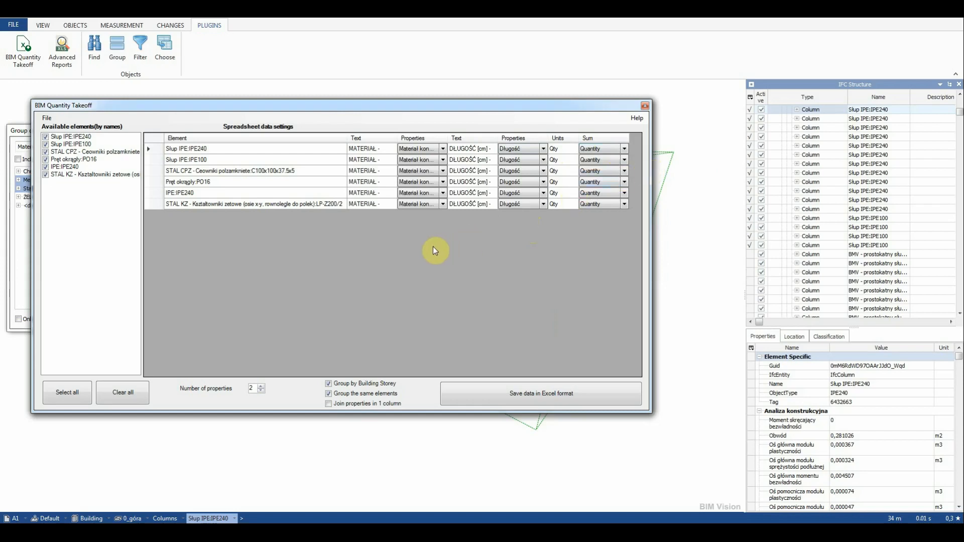
- Save the takeoff settings to a settings file named Case1
left_click(47, 119)
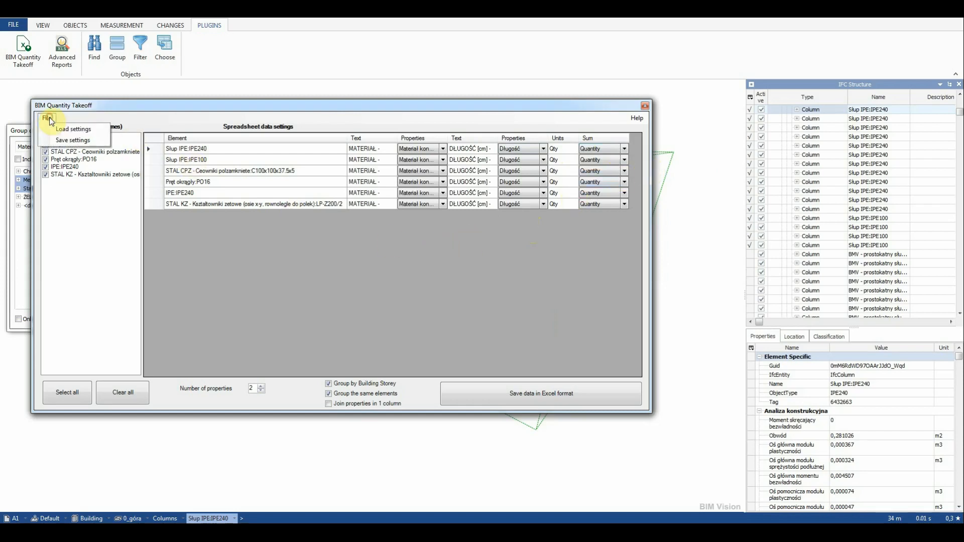
left_click(47, 119)
type("Case1")
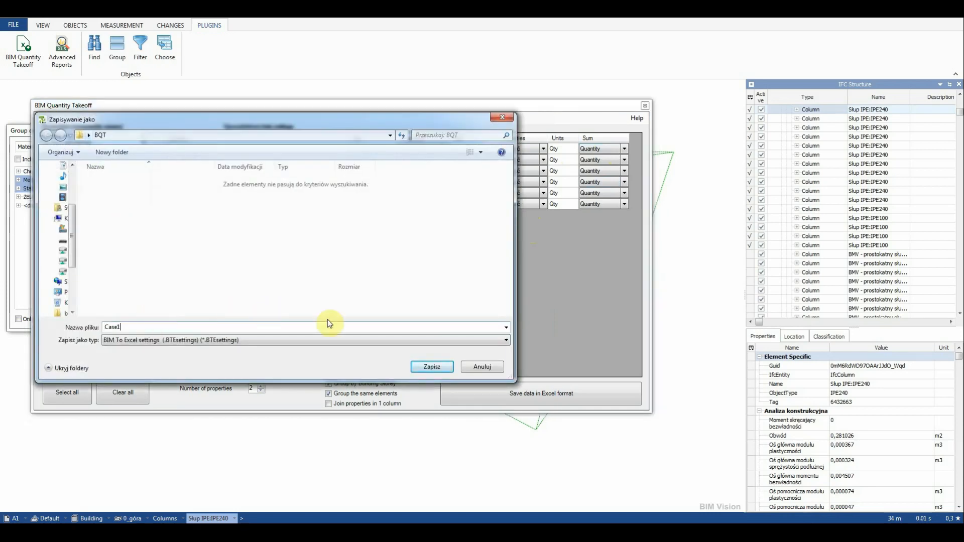
left_click(431, 366)
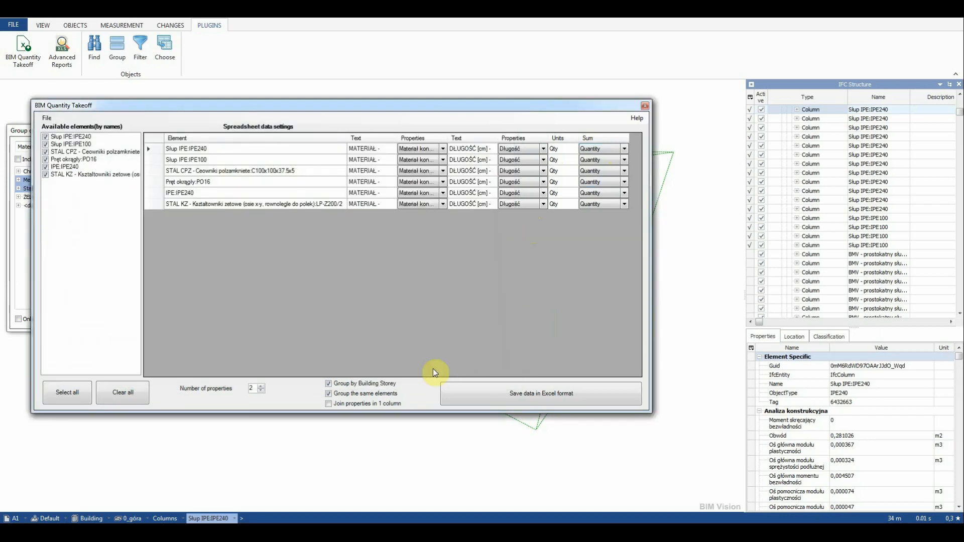
mouse_move(549, 395)
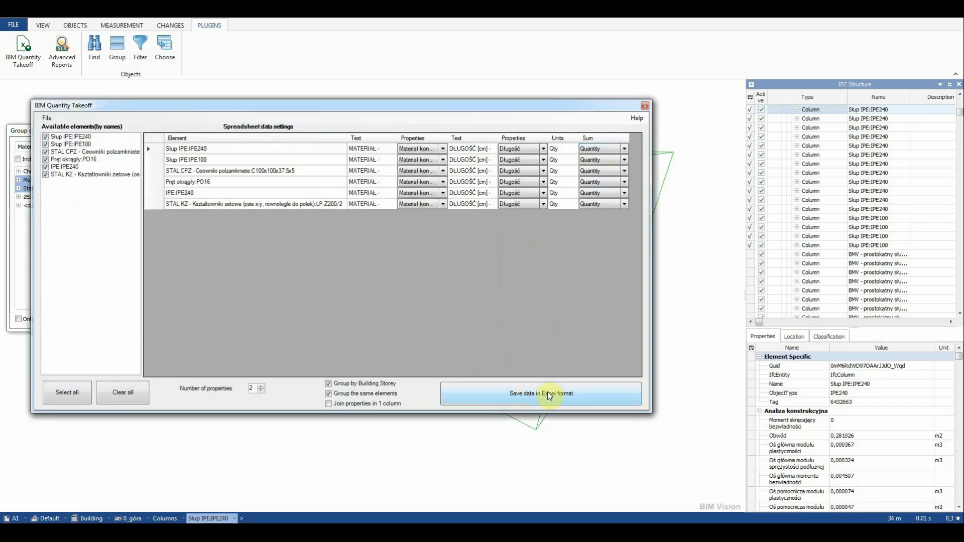
- Export the takeoff data to an Excel file named Case1
left_click(540, 394)
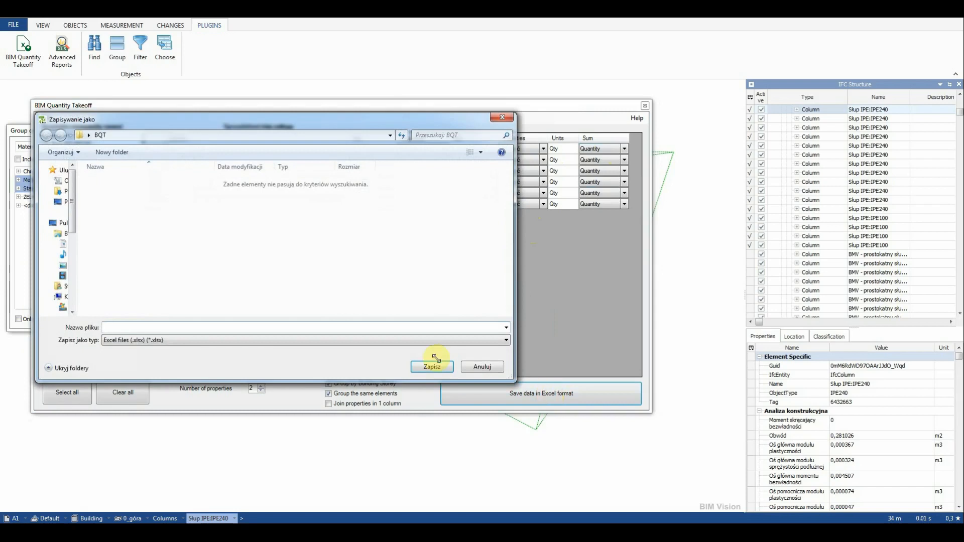
type("Cas")
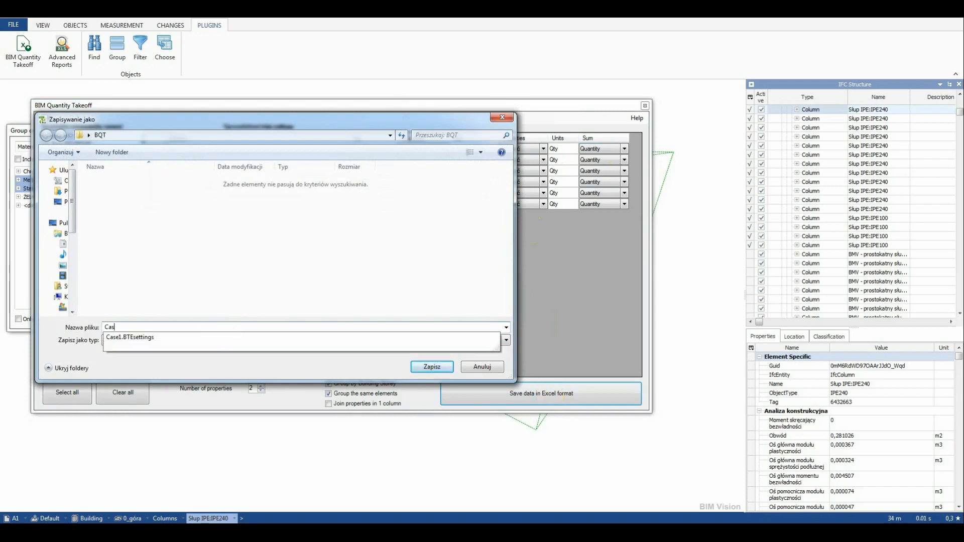
type("e1")
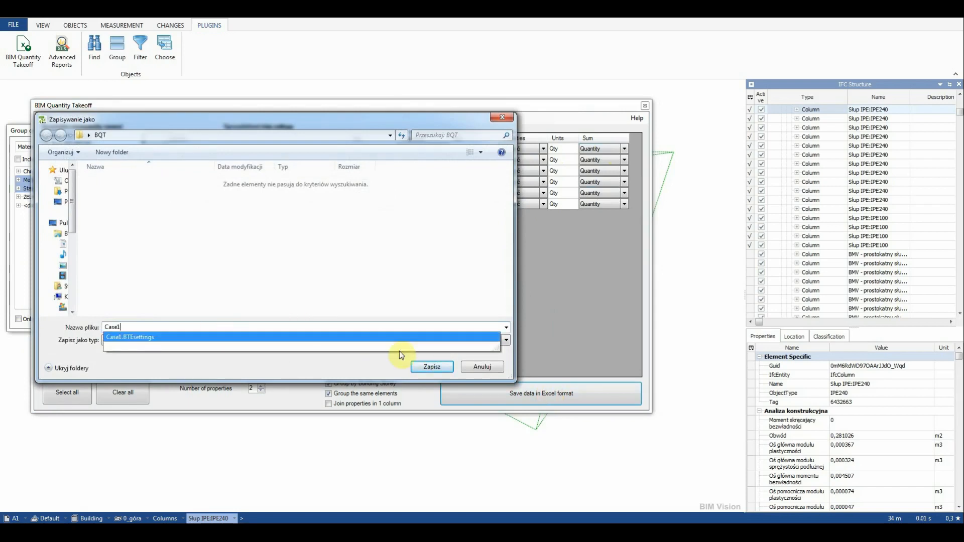
left_click(431, 367)
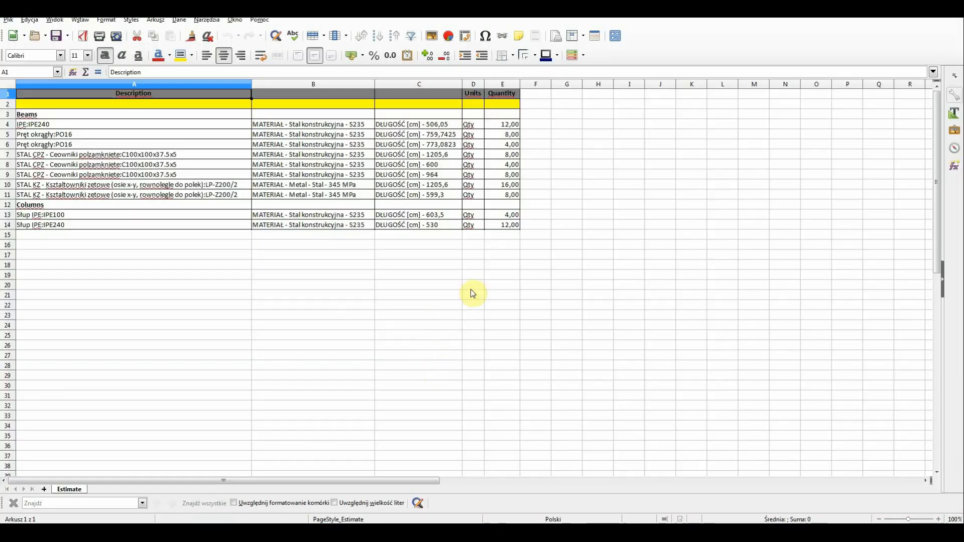
mouse_move(573, 250)
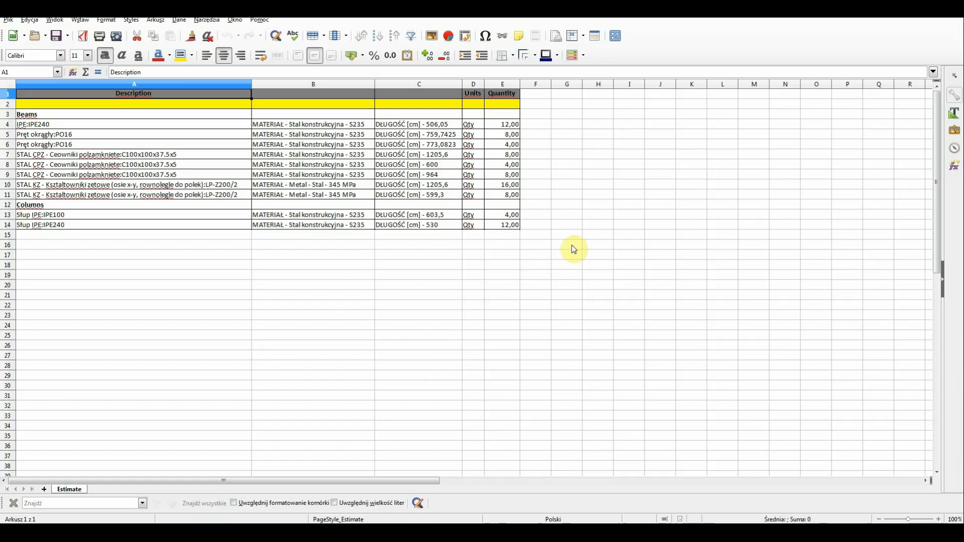